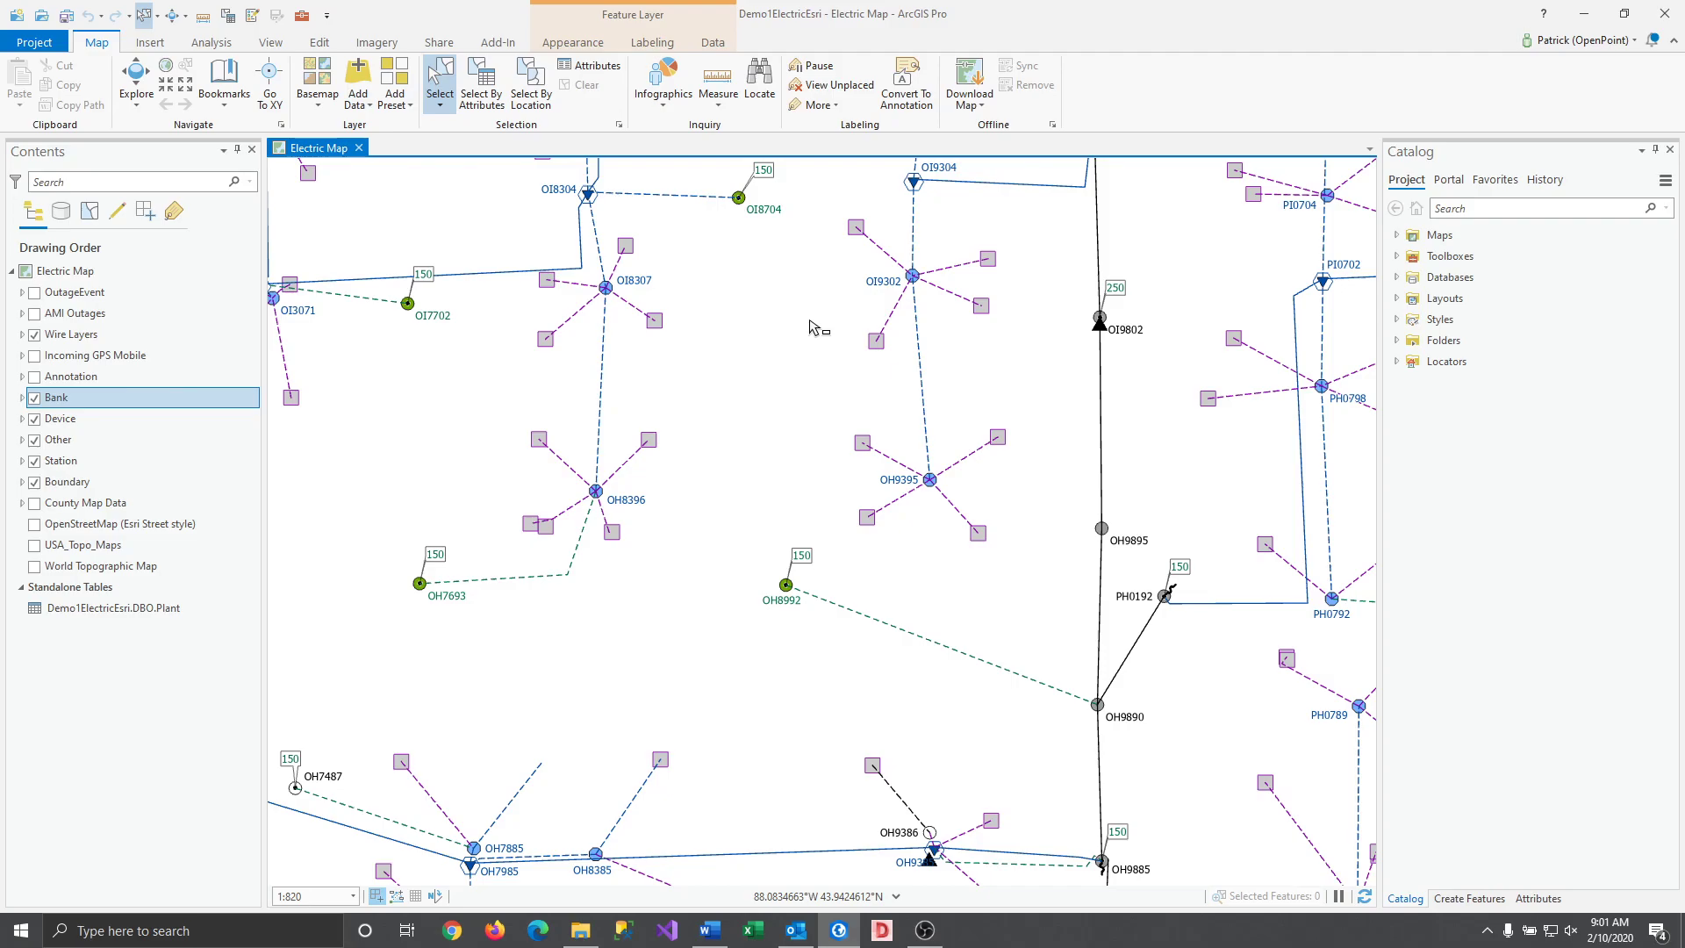
mouse_move(841, 443)
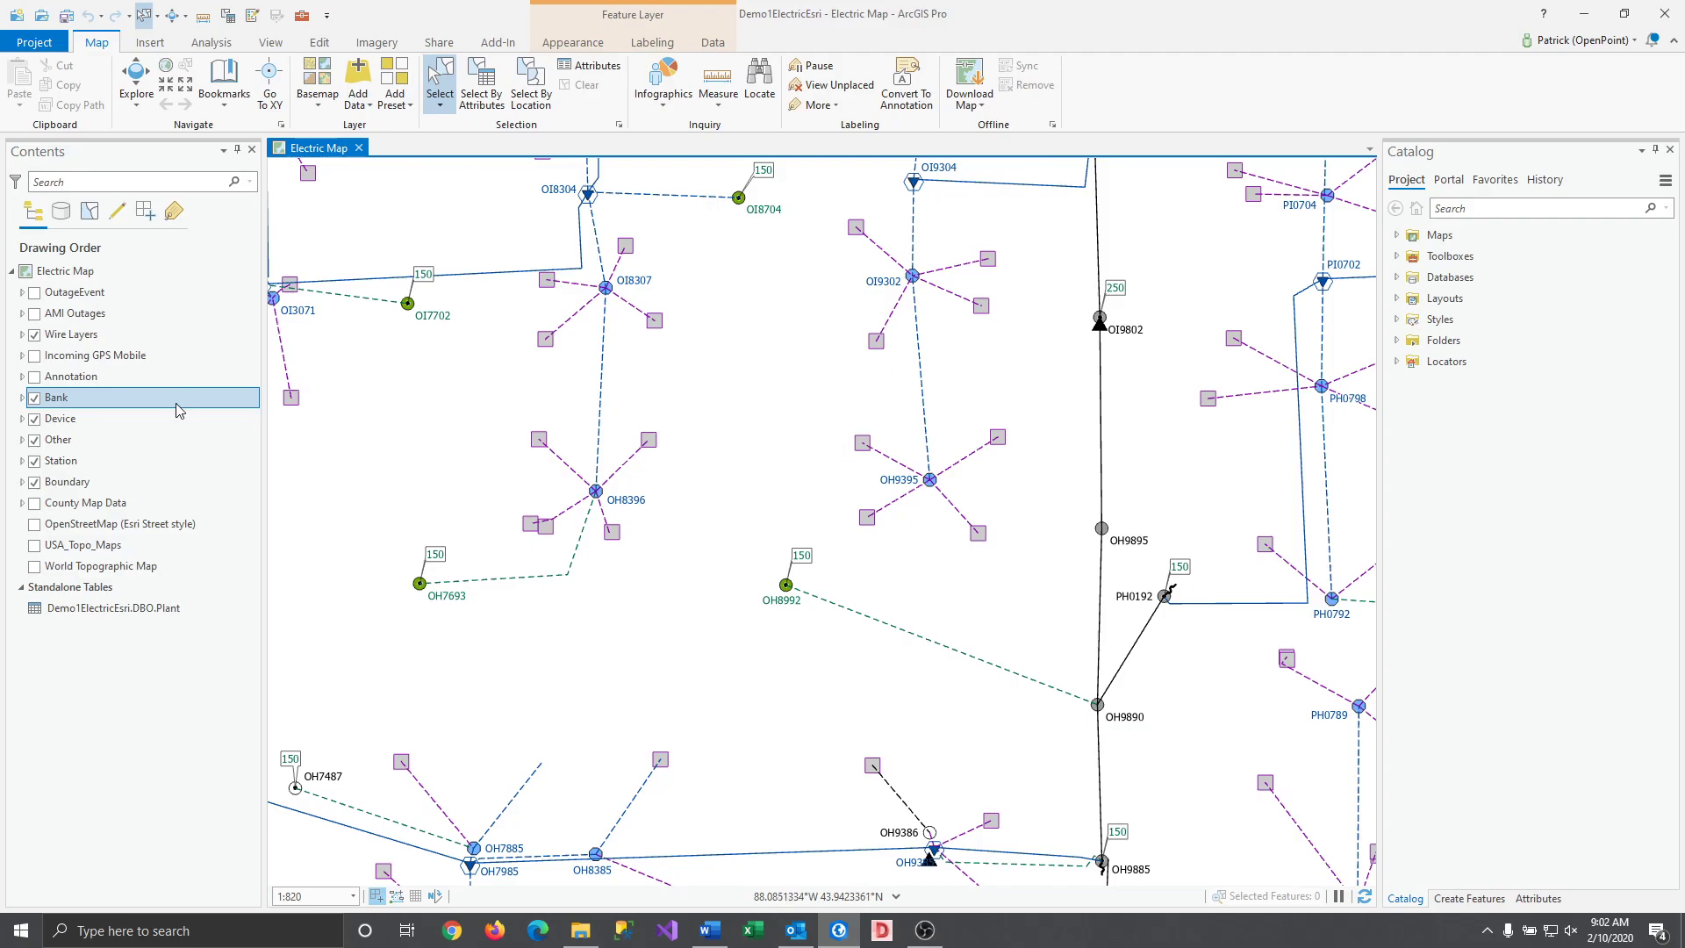
Step: Start saving the Bank layer as a layer file, proposing the name Bank.lyrx
right_click(56, 396)
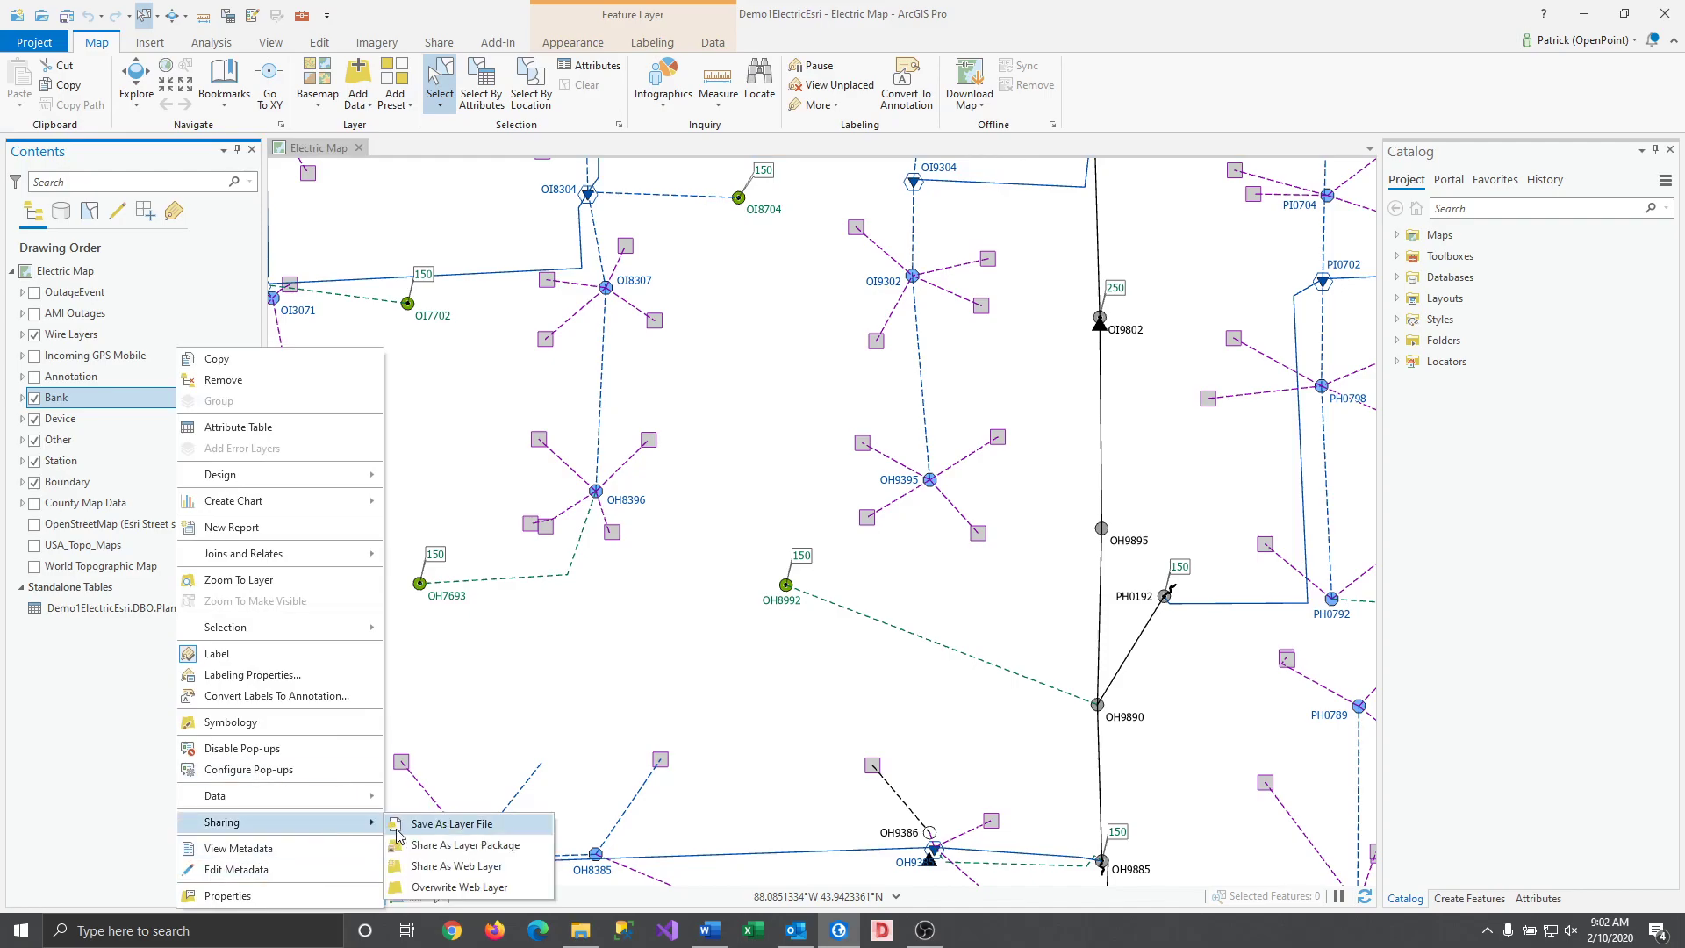
mouse_move(462, 825)
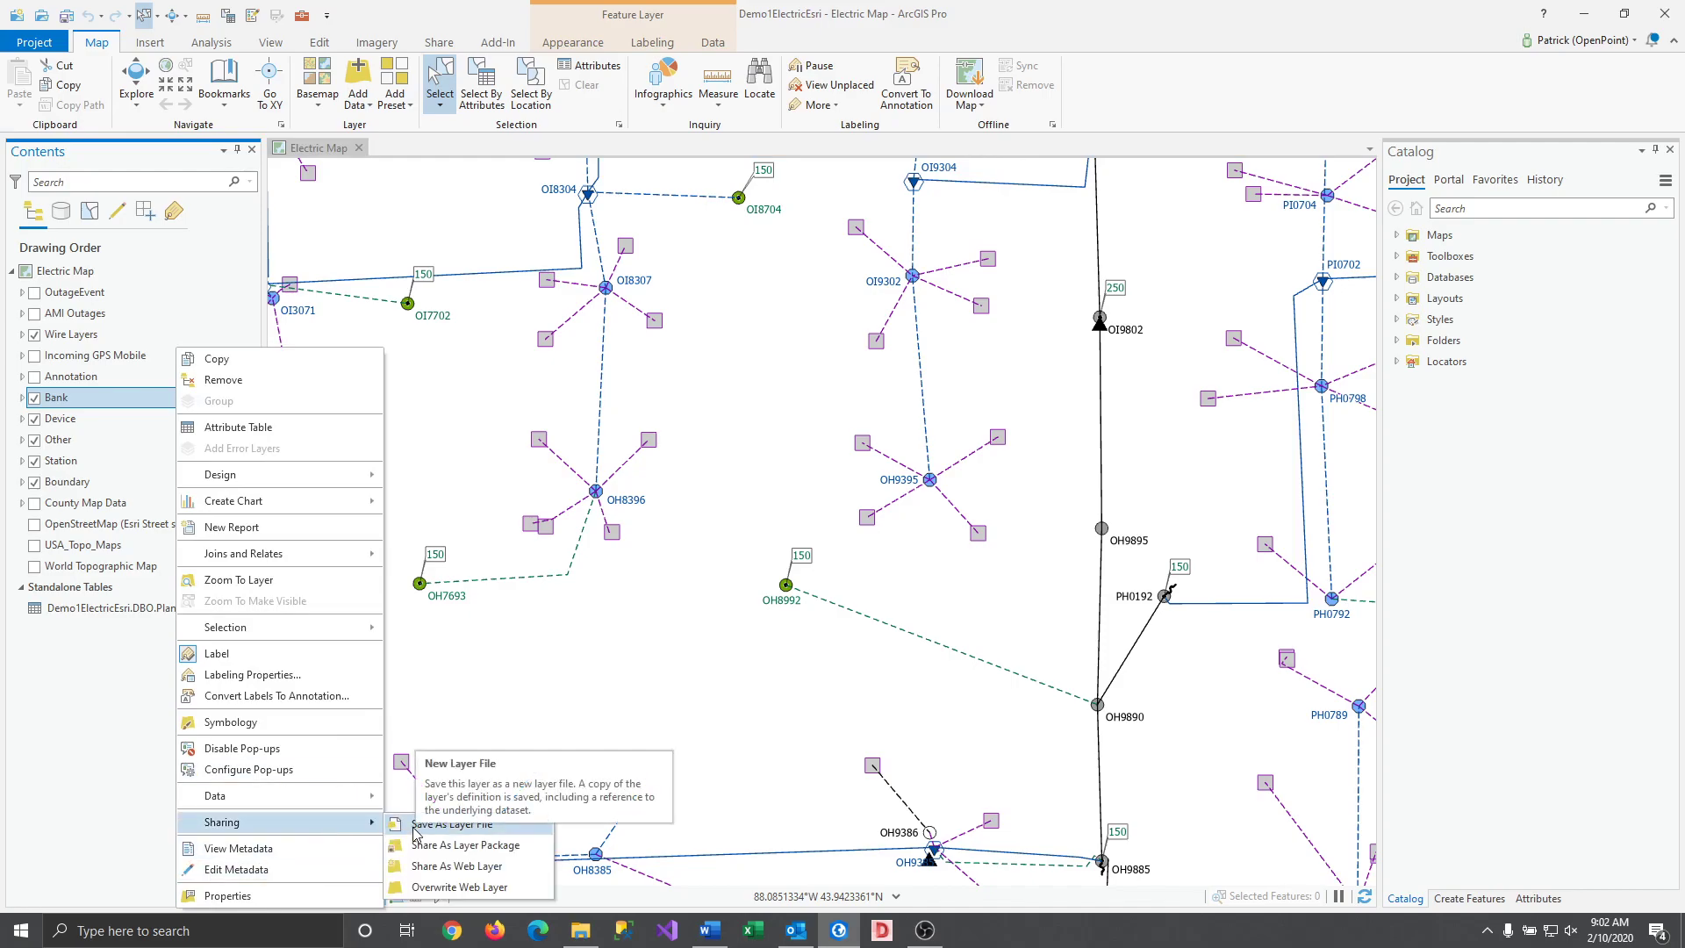
click(453, 824)
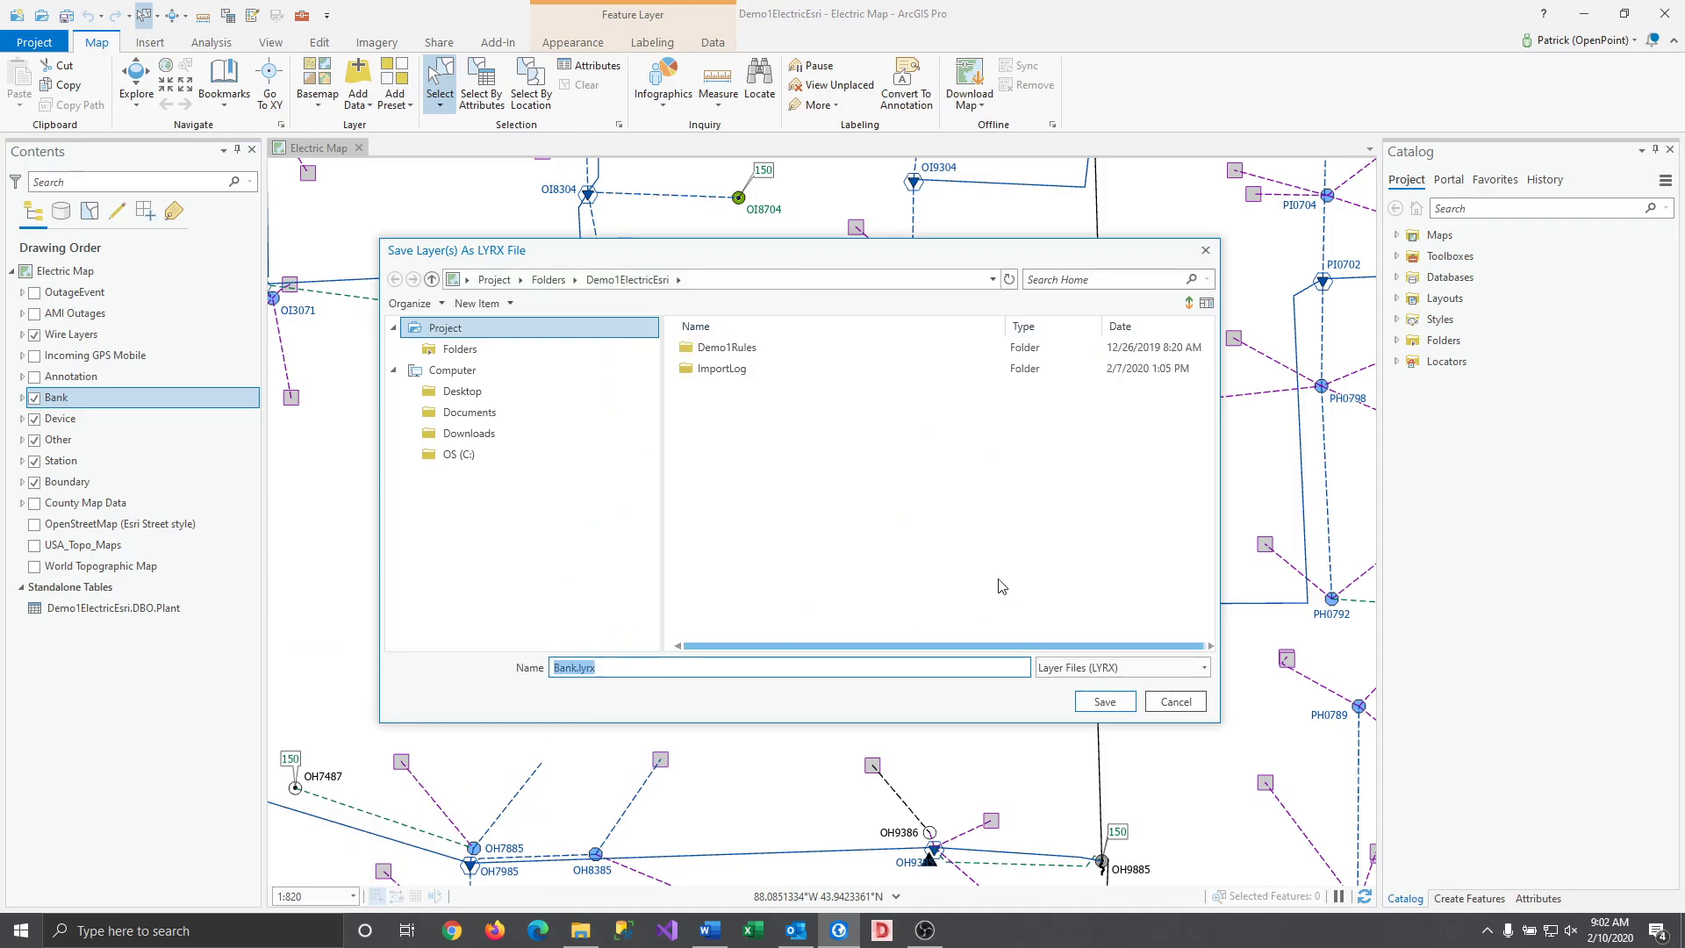
mouse_move(1045, 599)
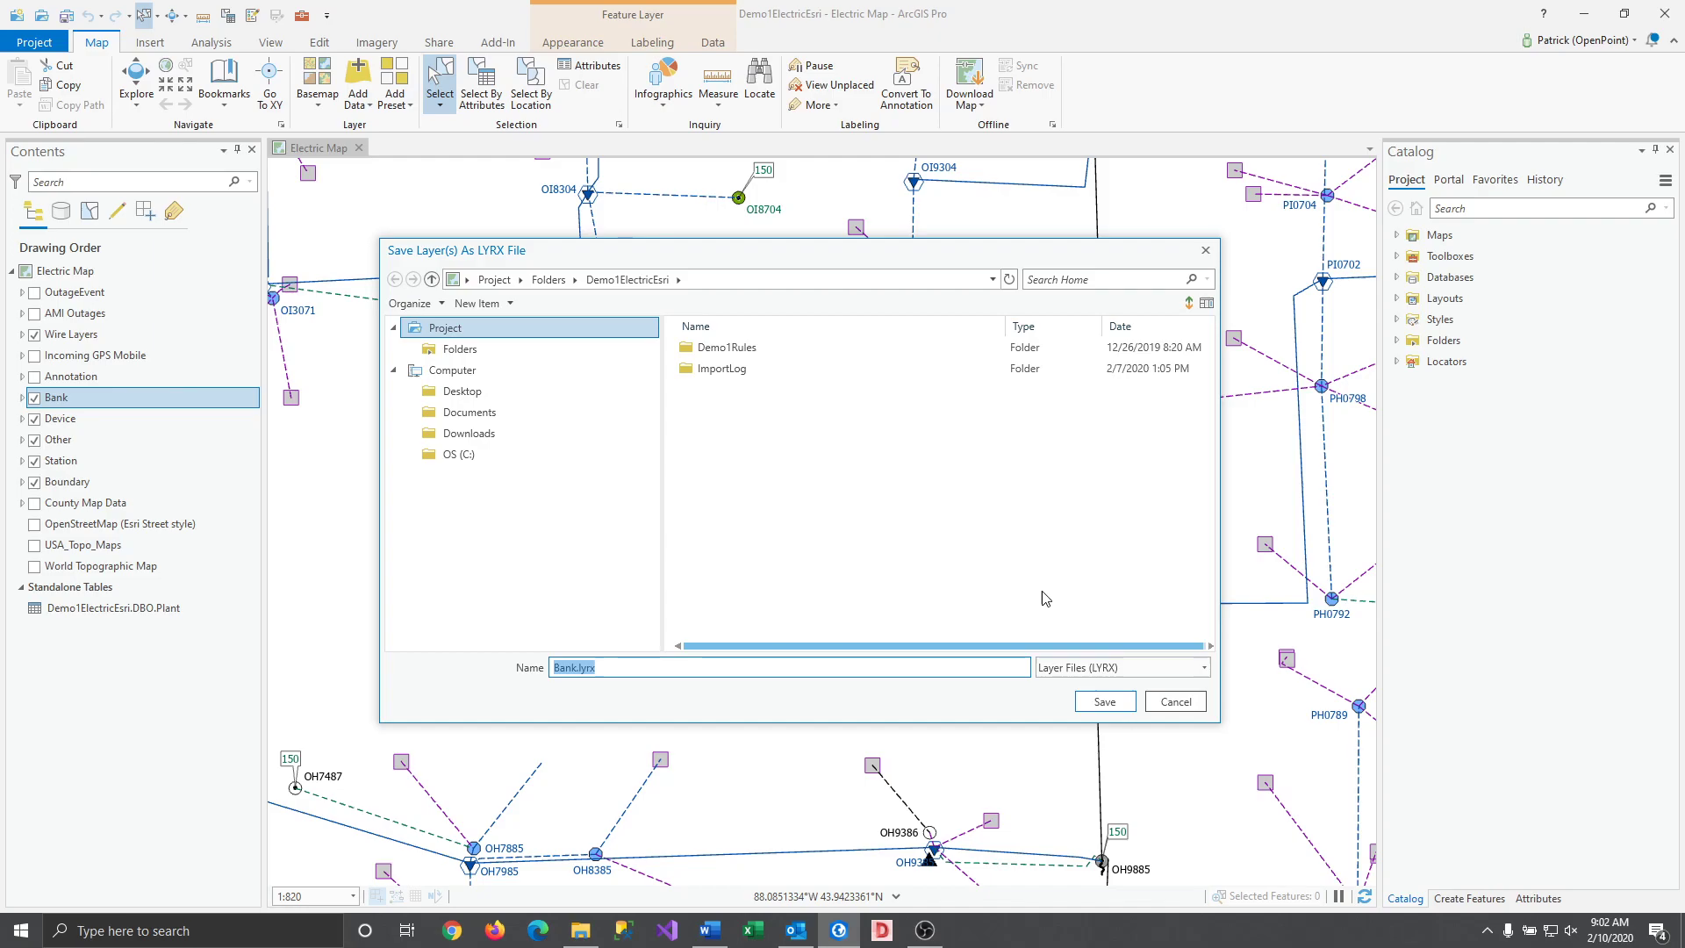
Step: Confirm saving the Bank layer as Bank.lyrx and return to the Electric Map
click(1174, 700)
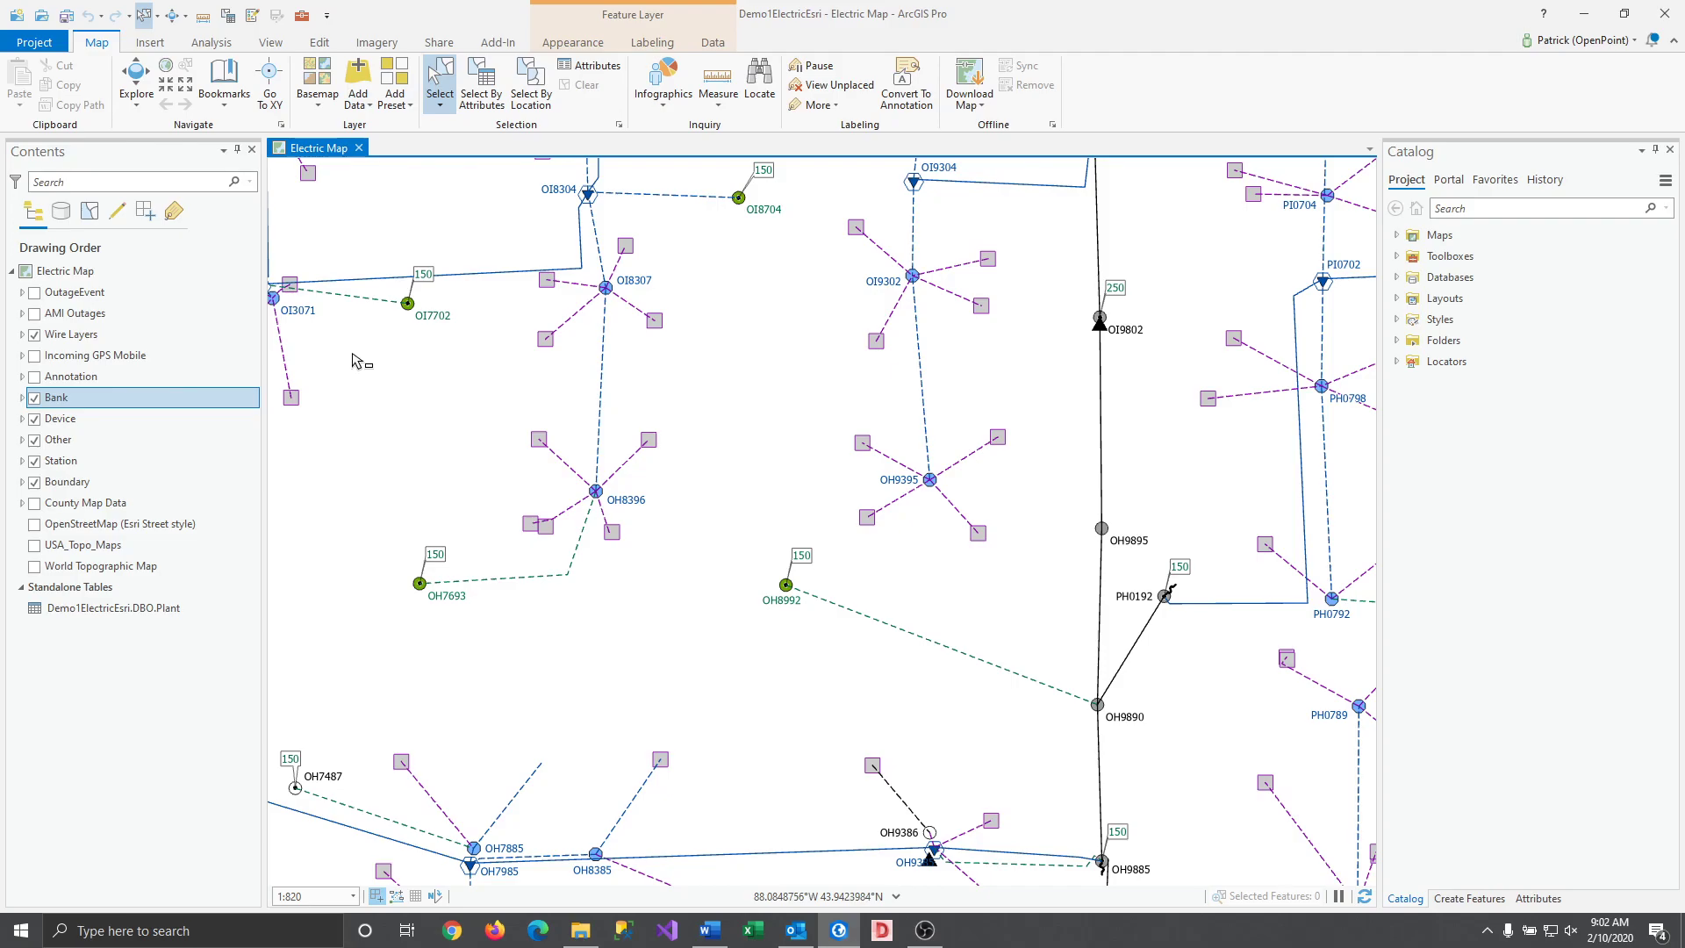
mouse_move(208, 409)
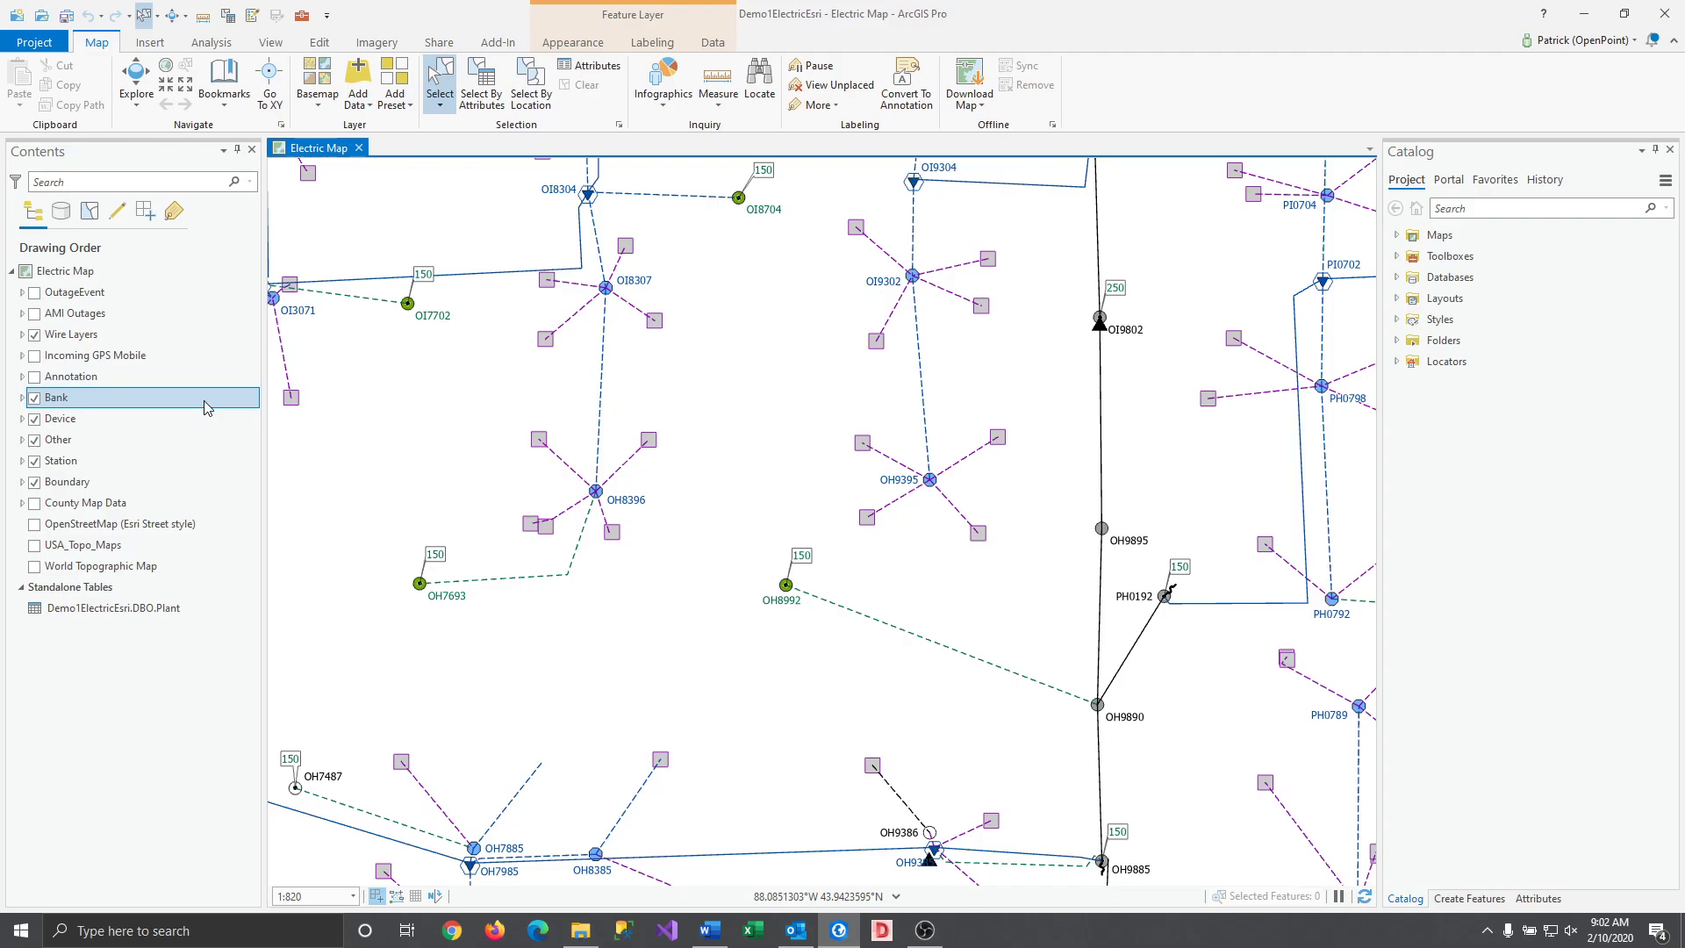
Step: View Bank's unique-value symbology by Asset group and launch Apply Symbology From Layer for it
right_click(56, 398)
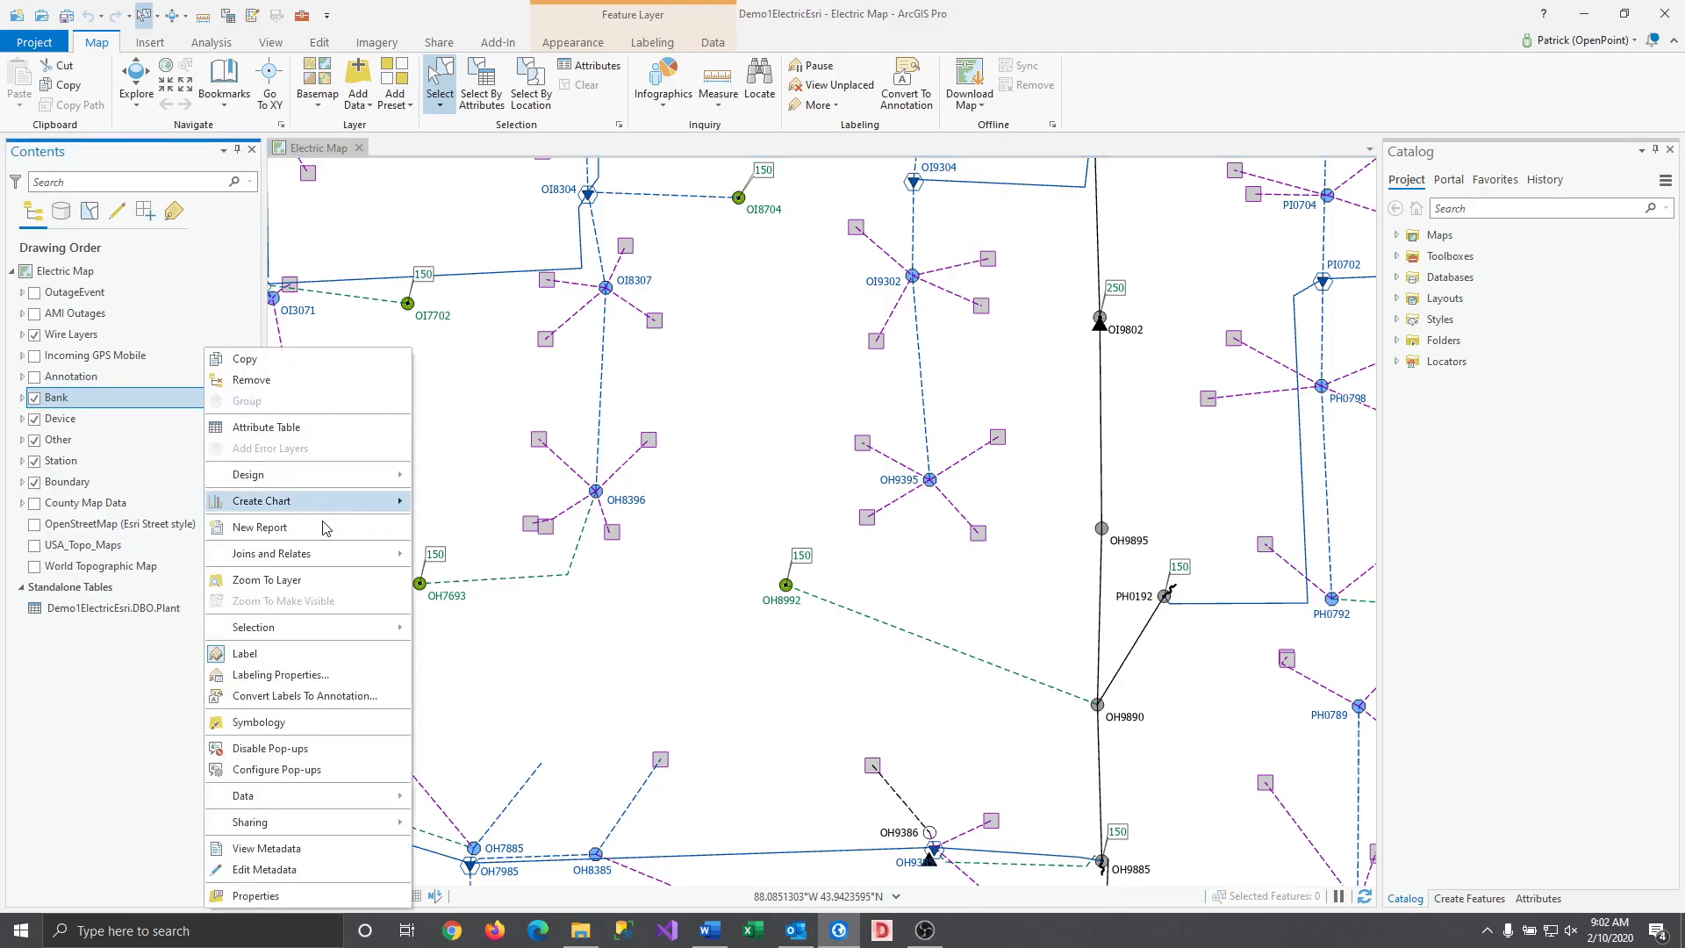
mouse_move(258, 722)
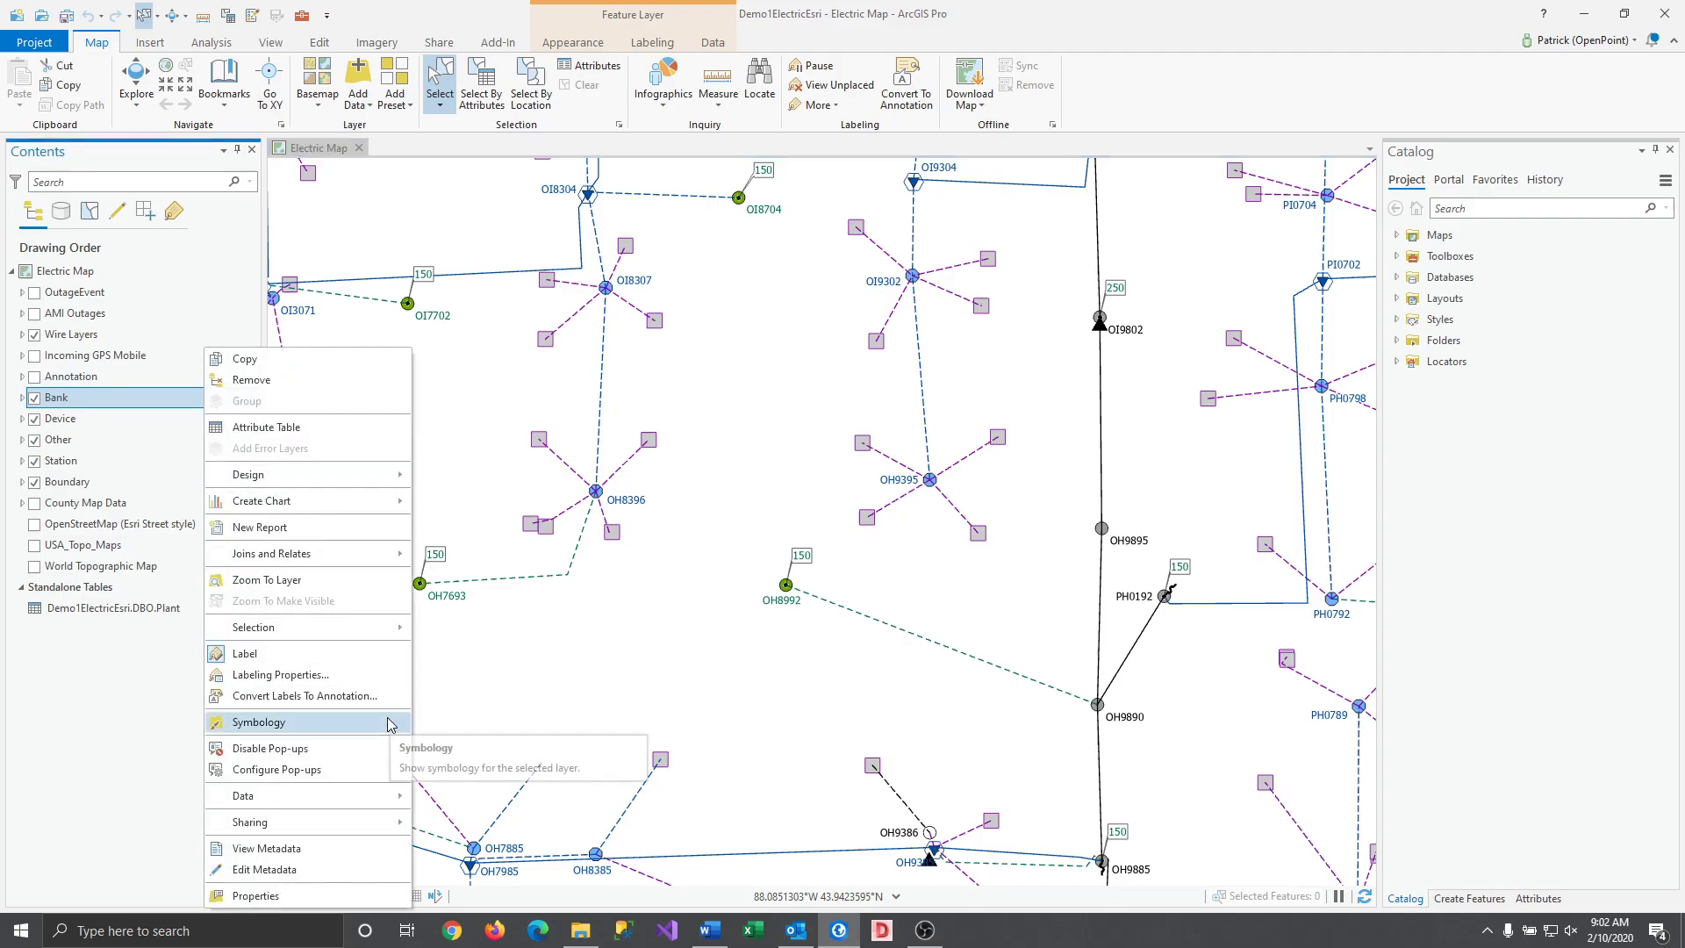
click(258, 722)
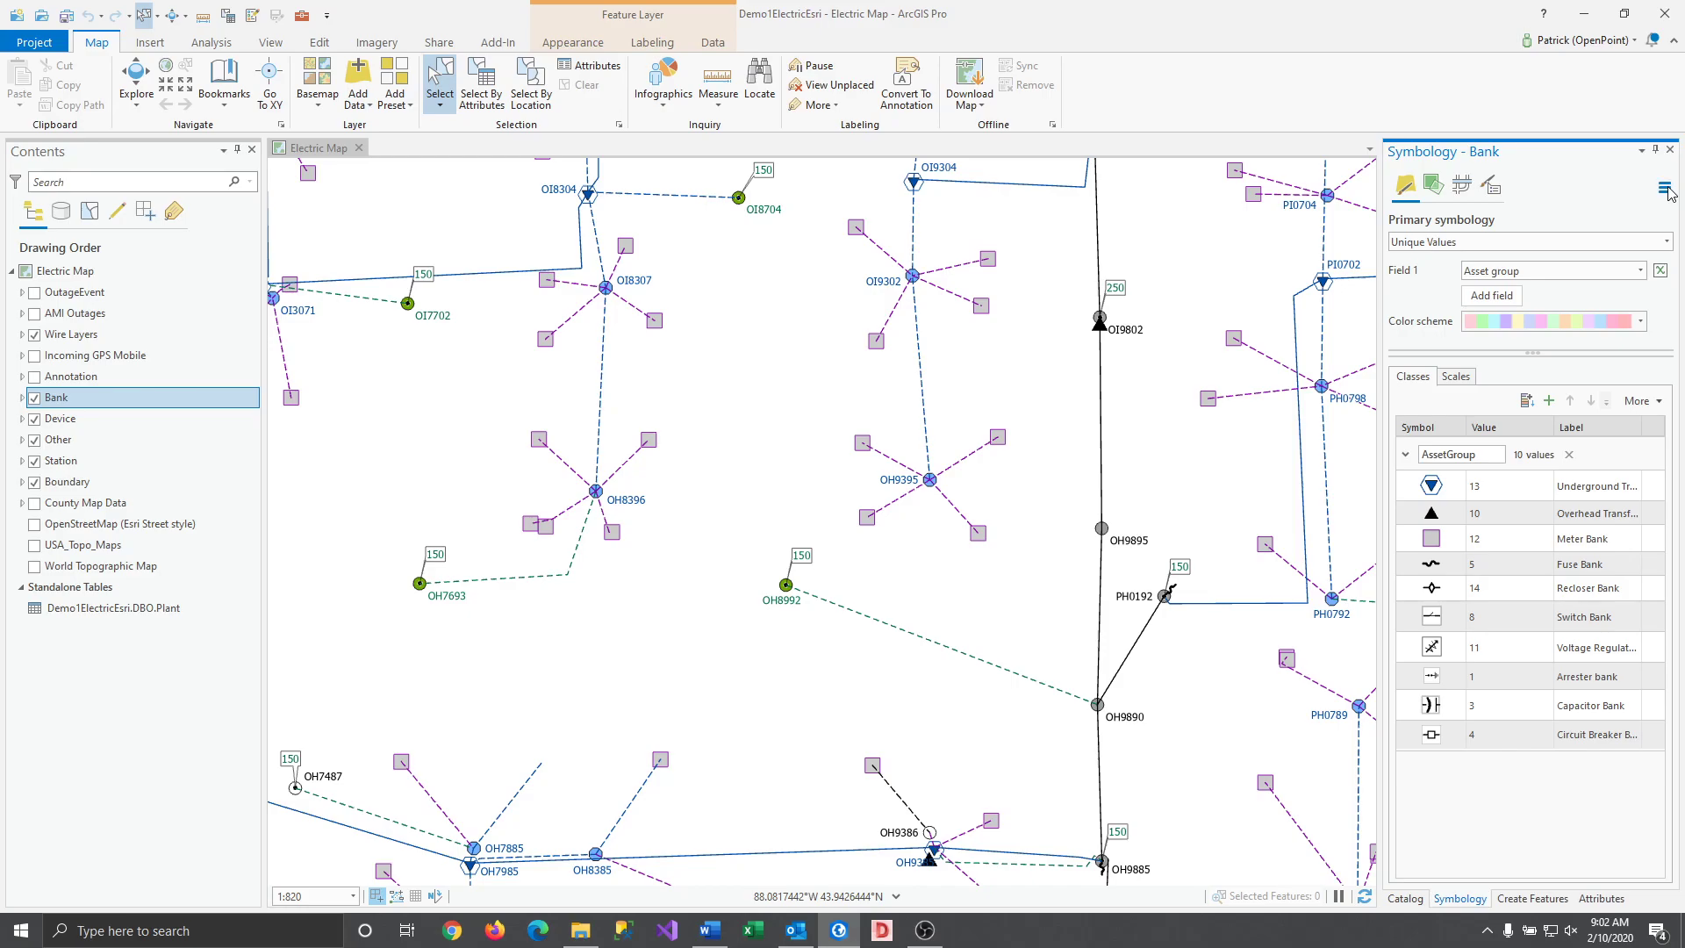
click(1670, 187)
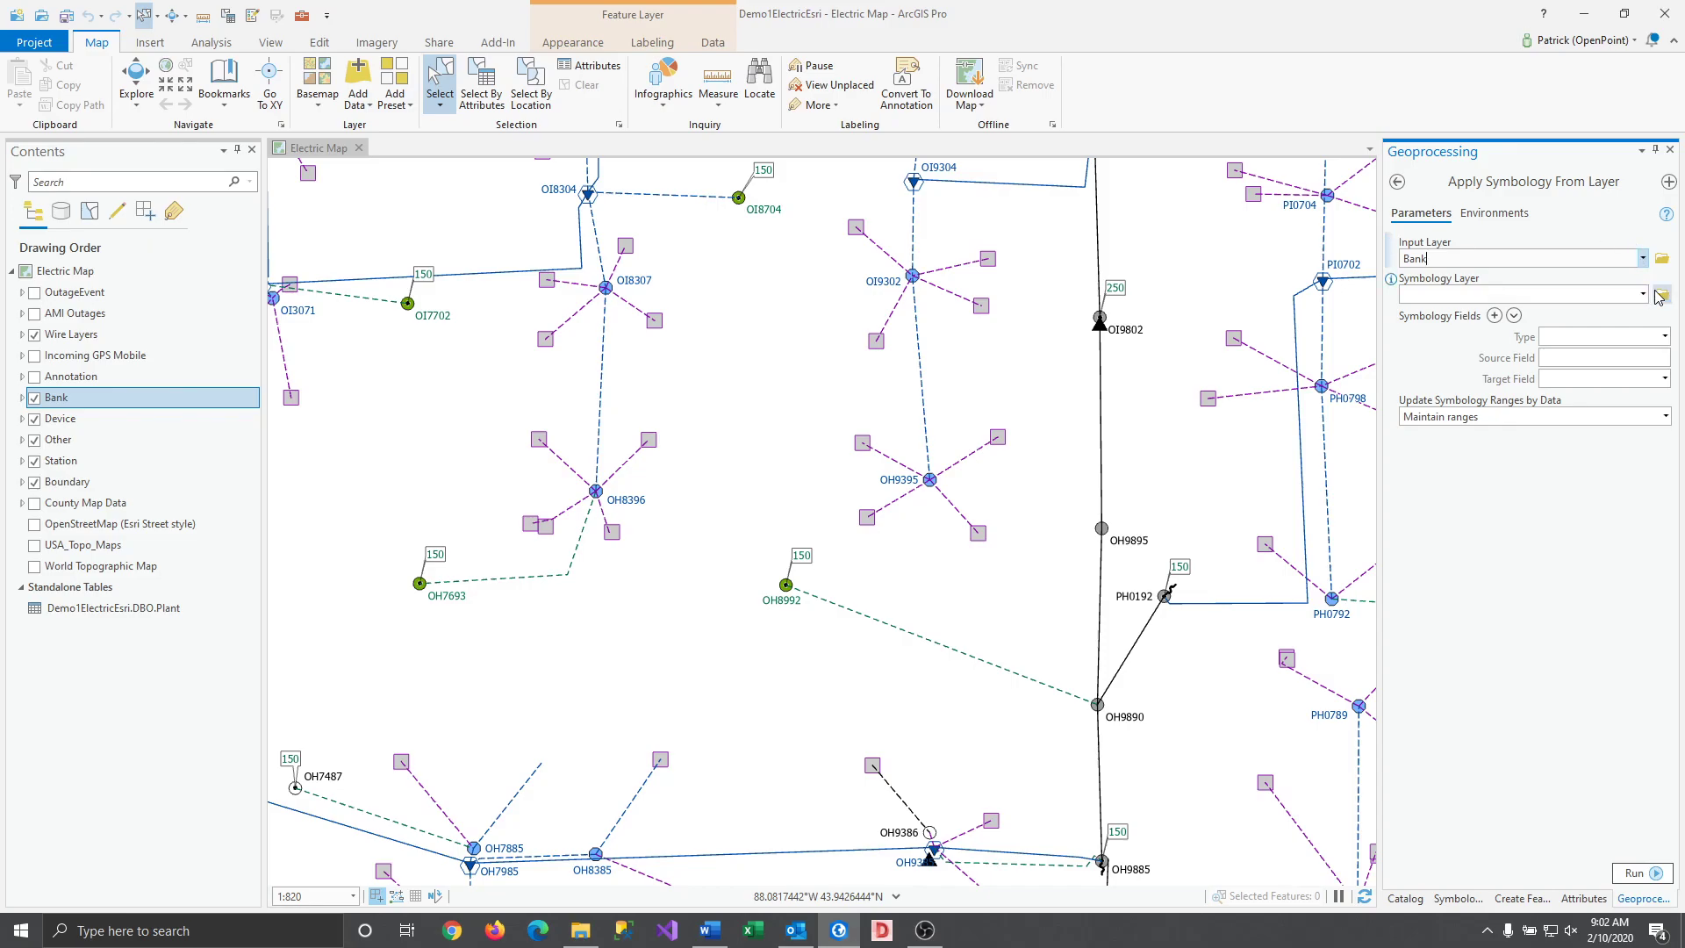
mouse_move(1664, 293)
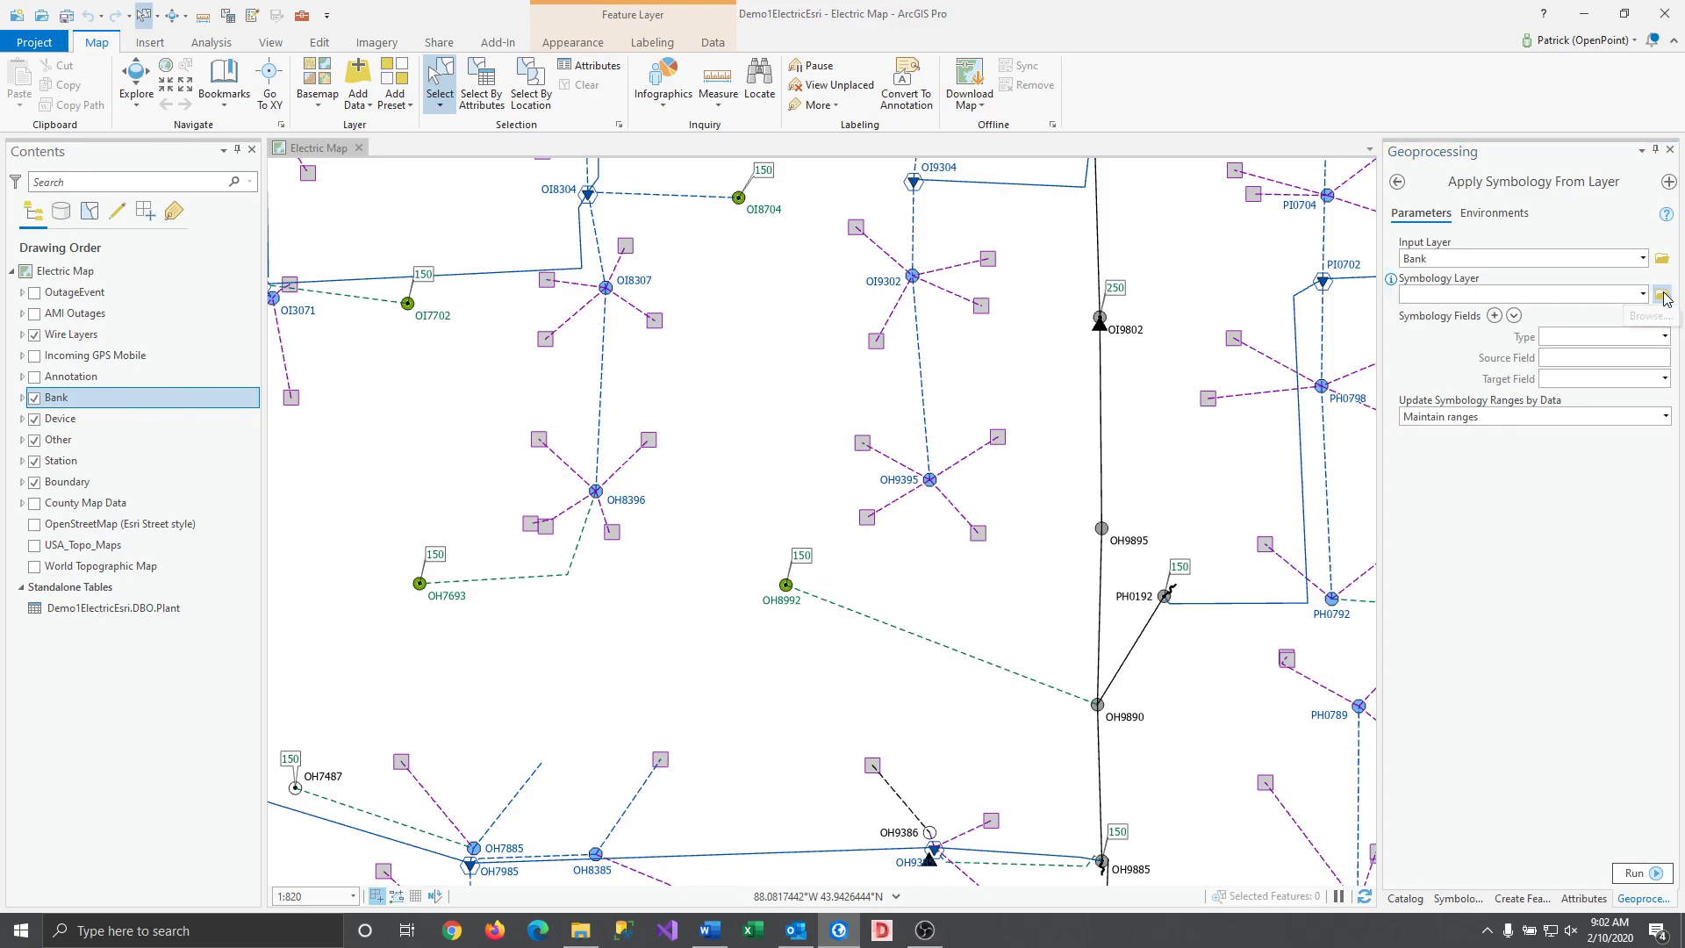
Step: Set Bank.lyrx as the symbology layer with Asset group fields and ranges updating from data
click(1662, 293)
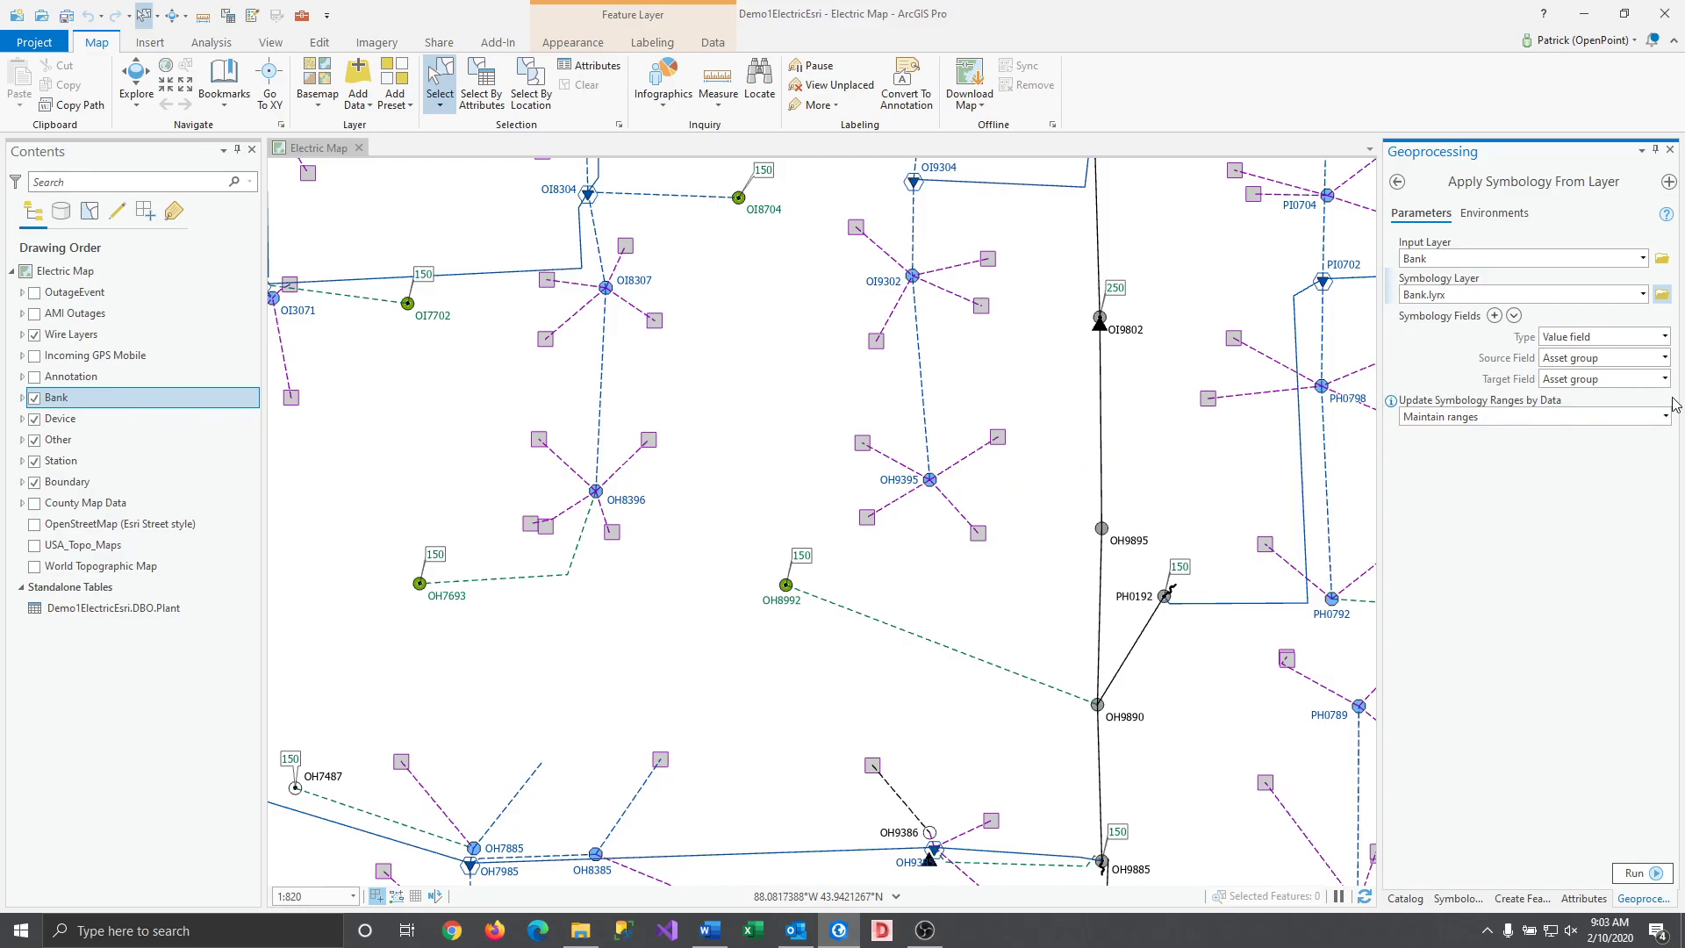
click(1668, 418)
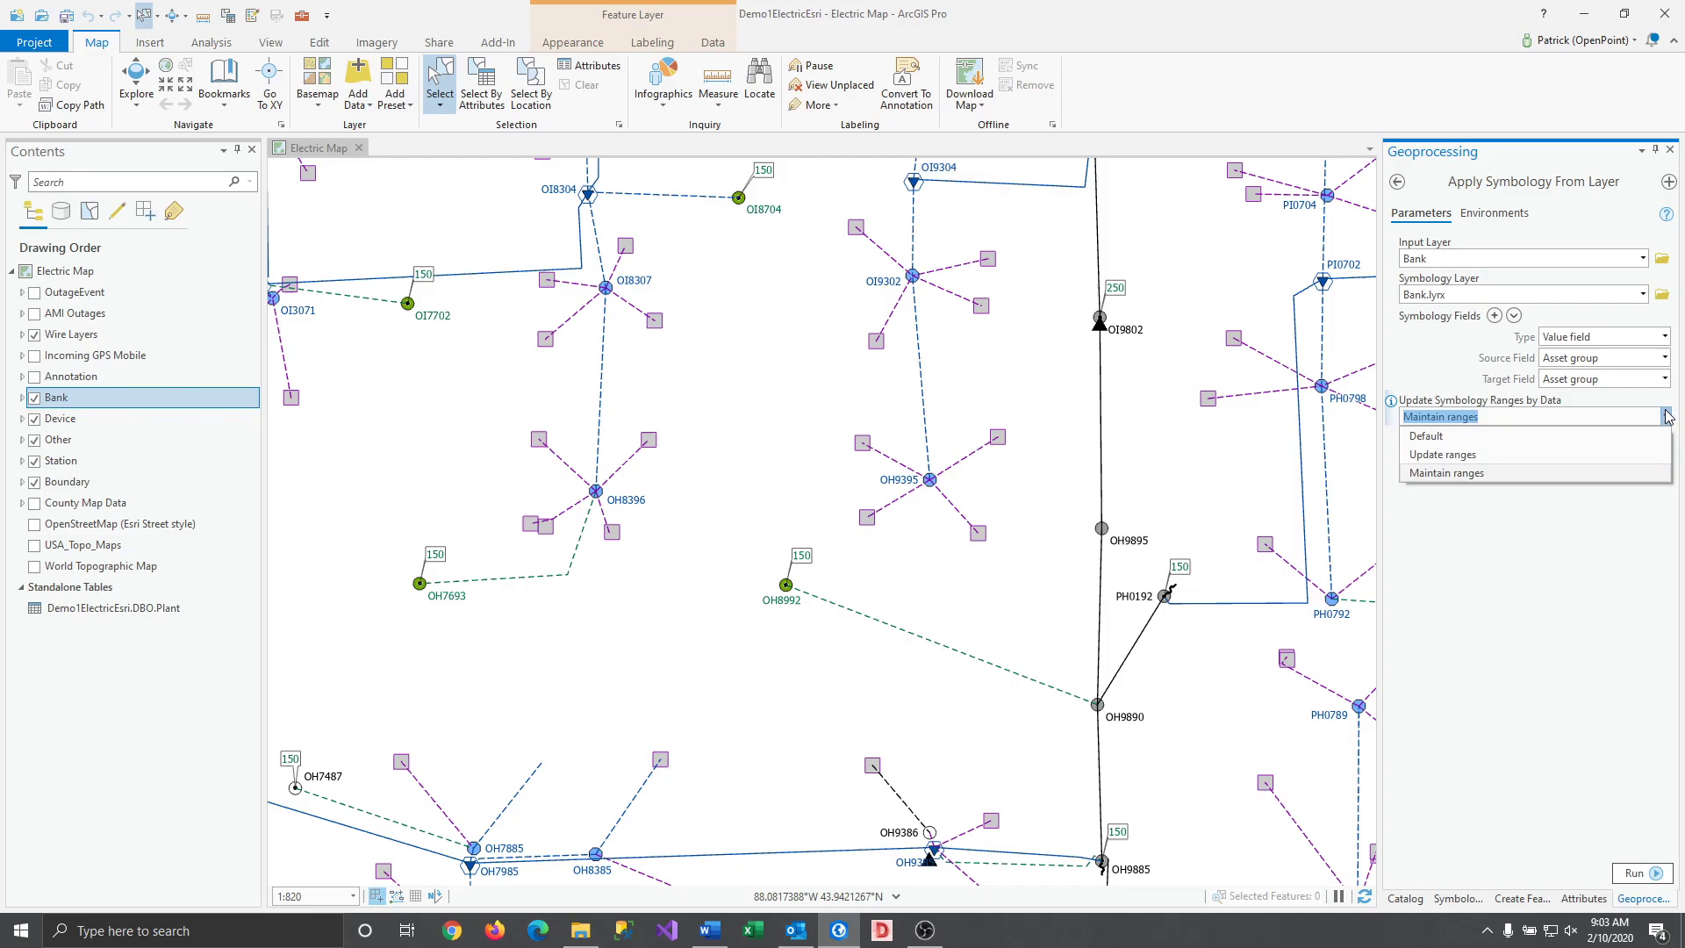
mouse_move(1531, 452)
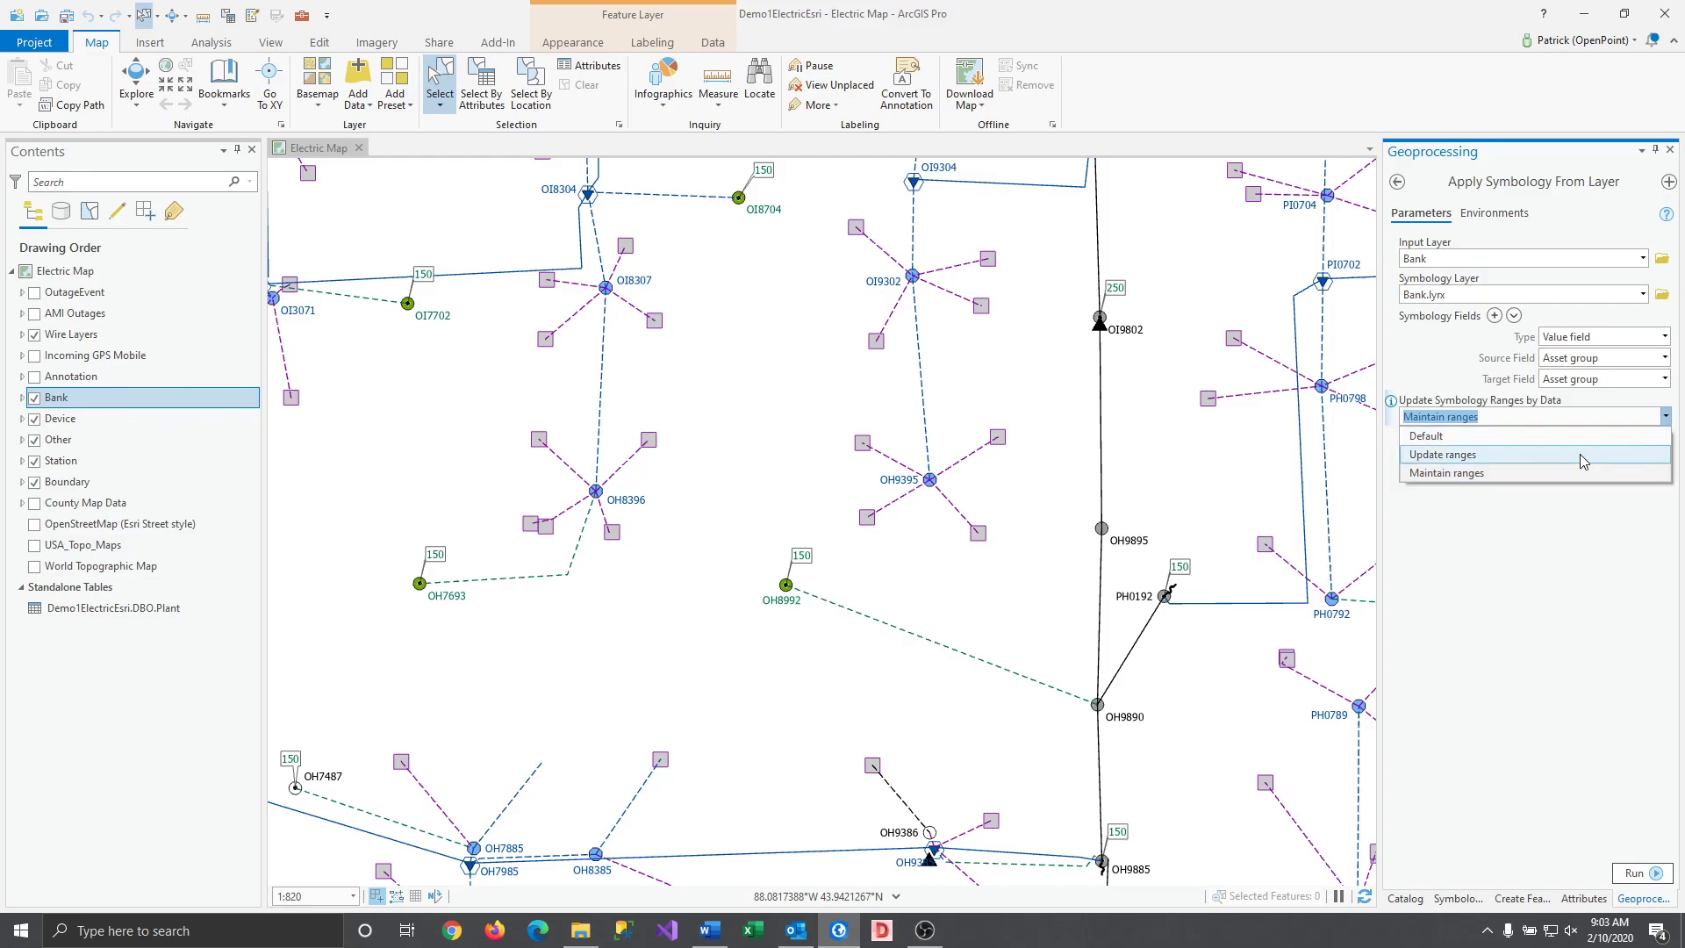
click(1444, 453)
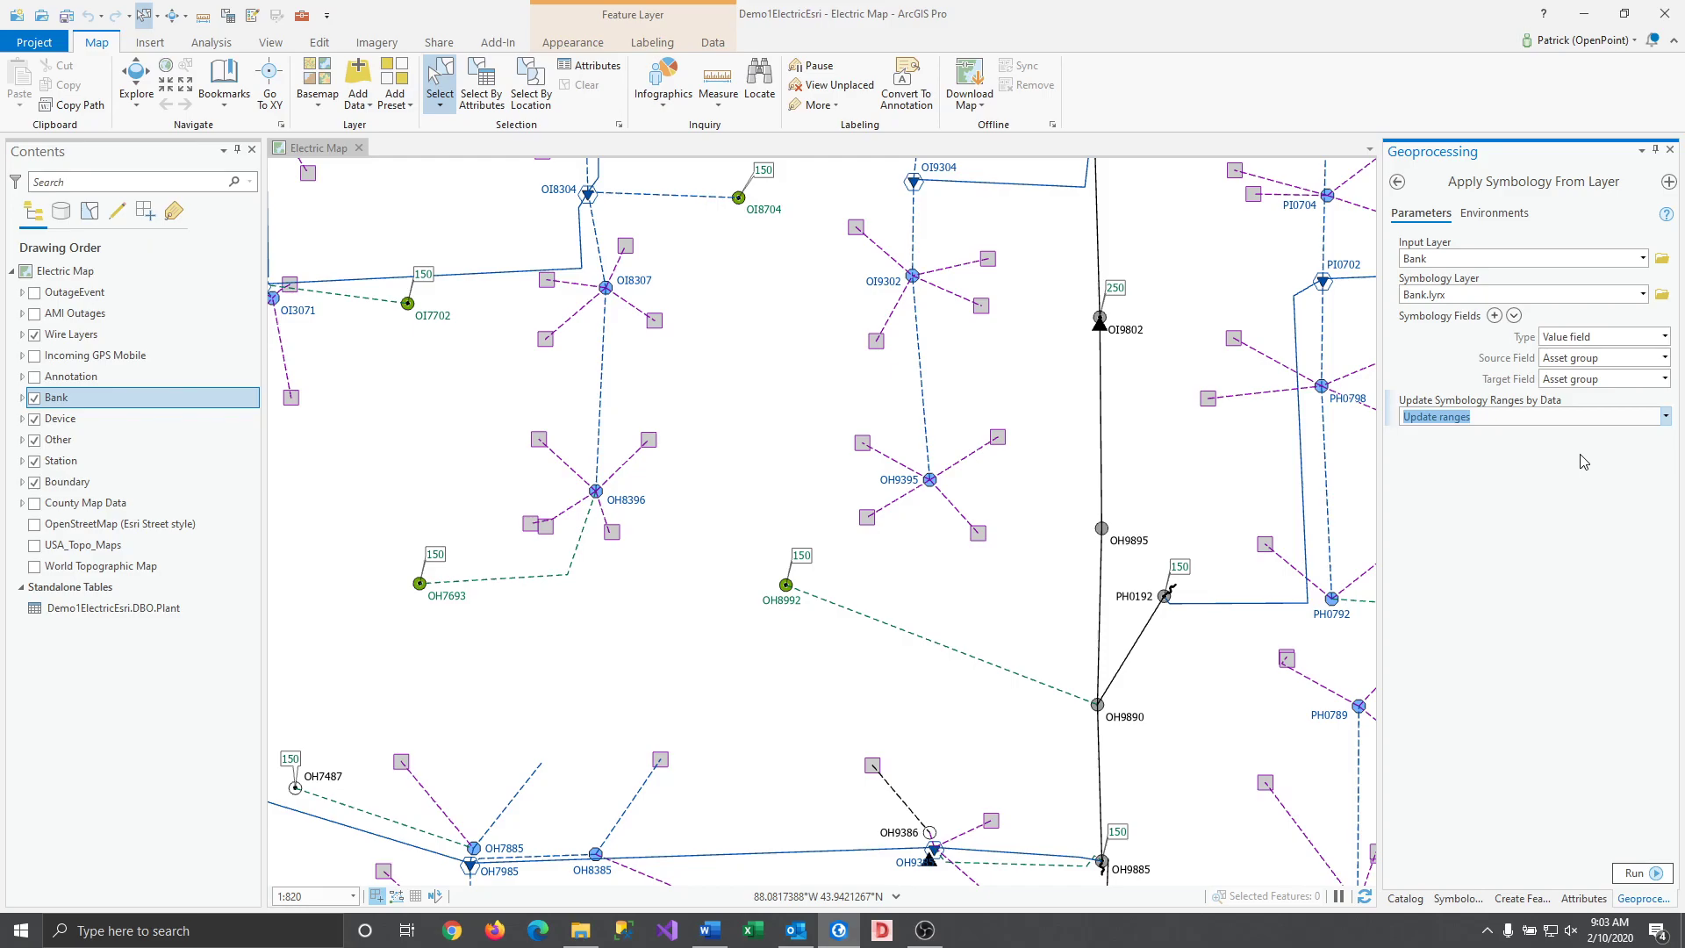
mouse_move(1636, 873)
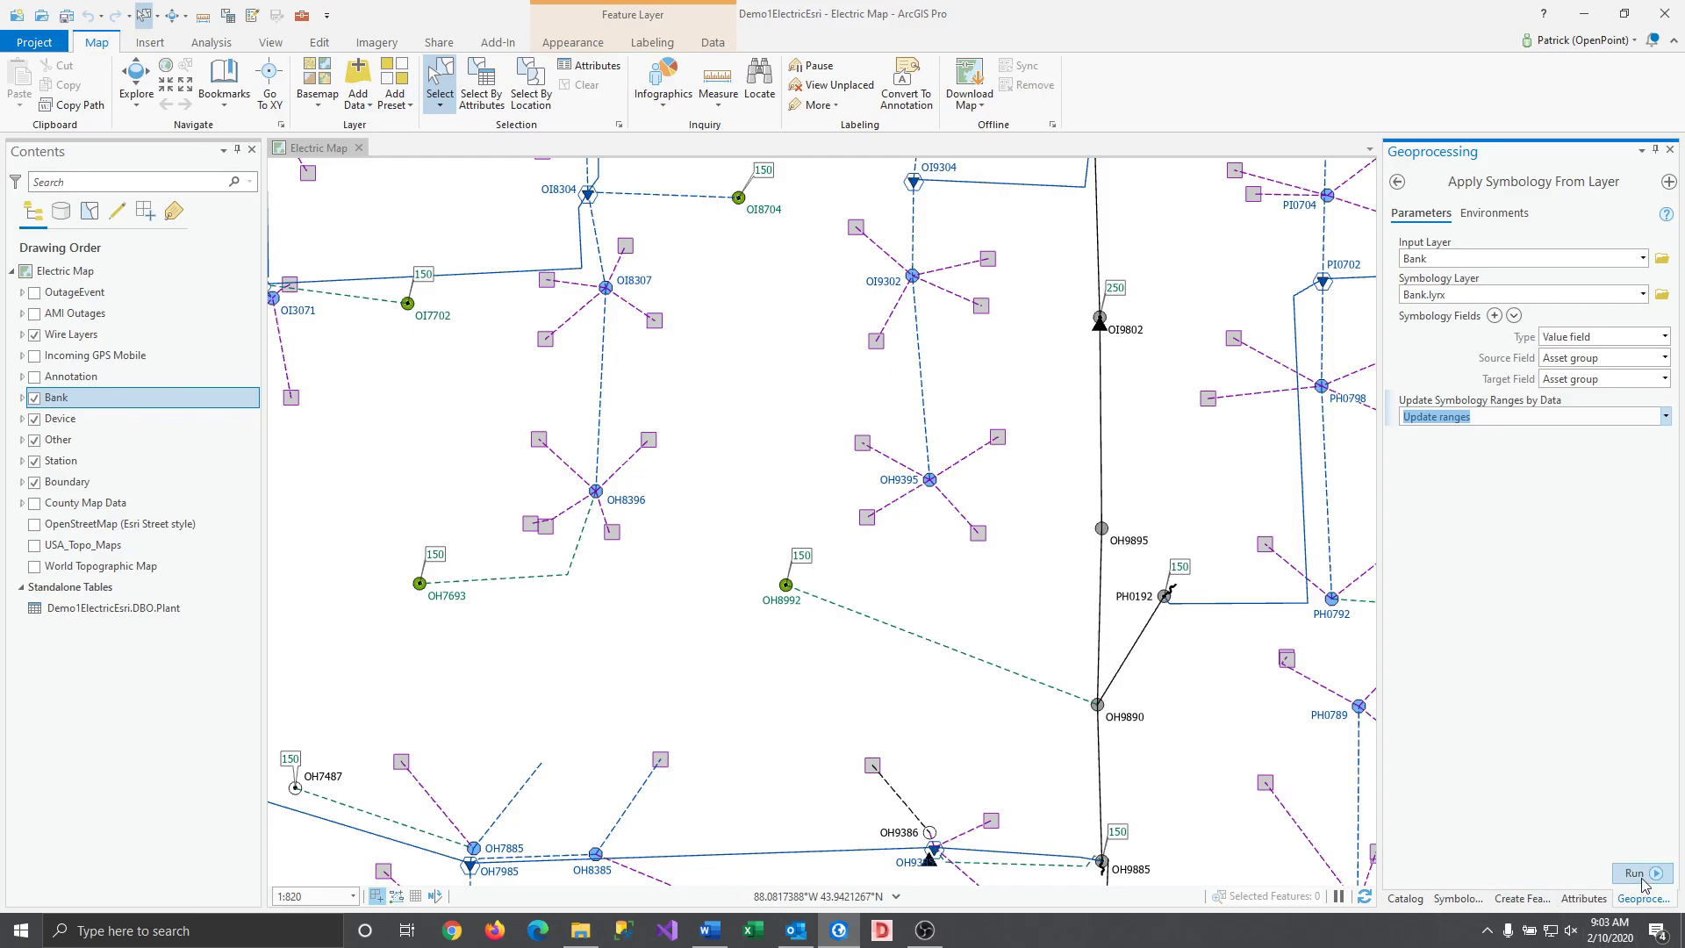
Step: Run the tool to re-apply Bank.lyrx symbology to the Bank layer
click(1634, 873)
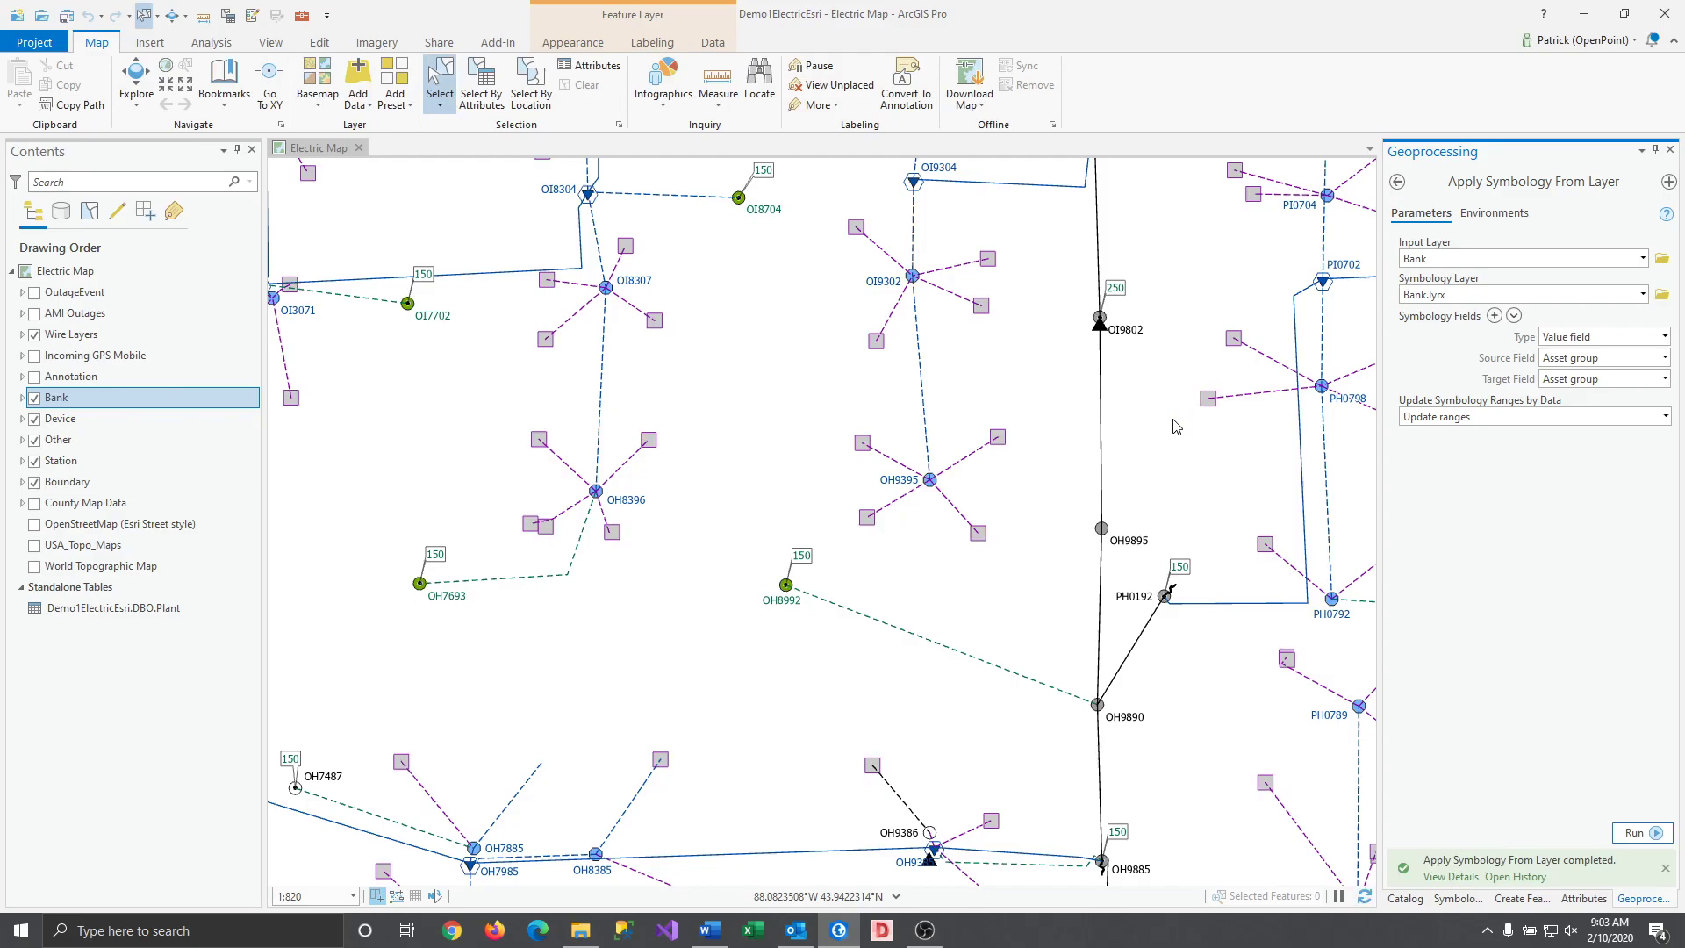
mouse_move(1180, 429)
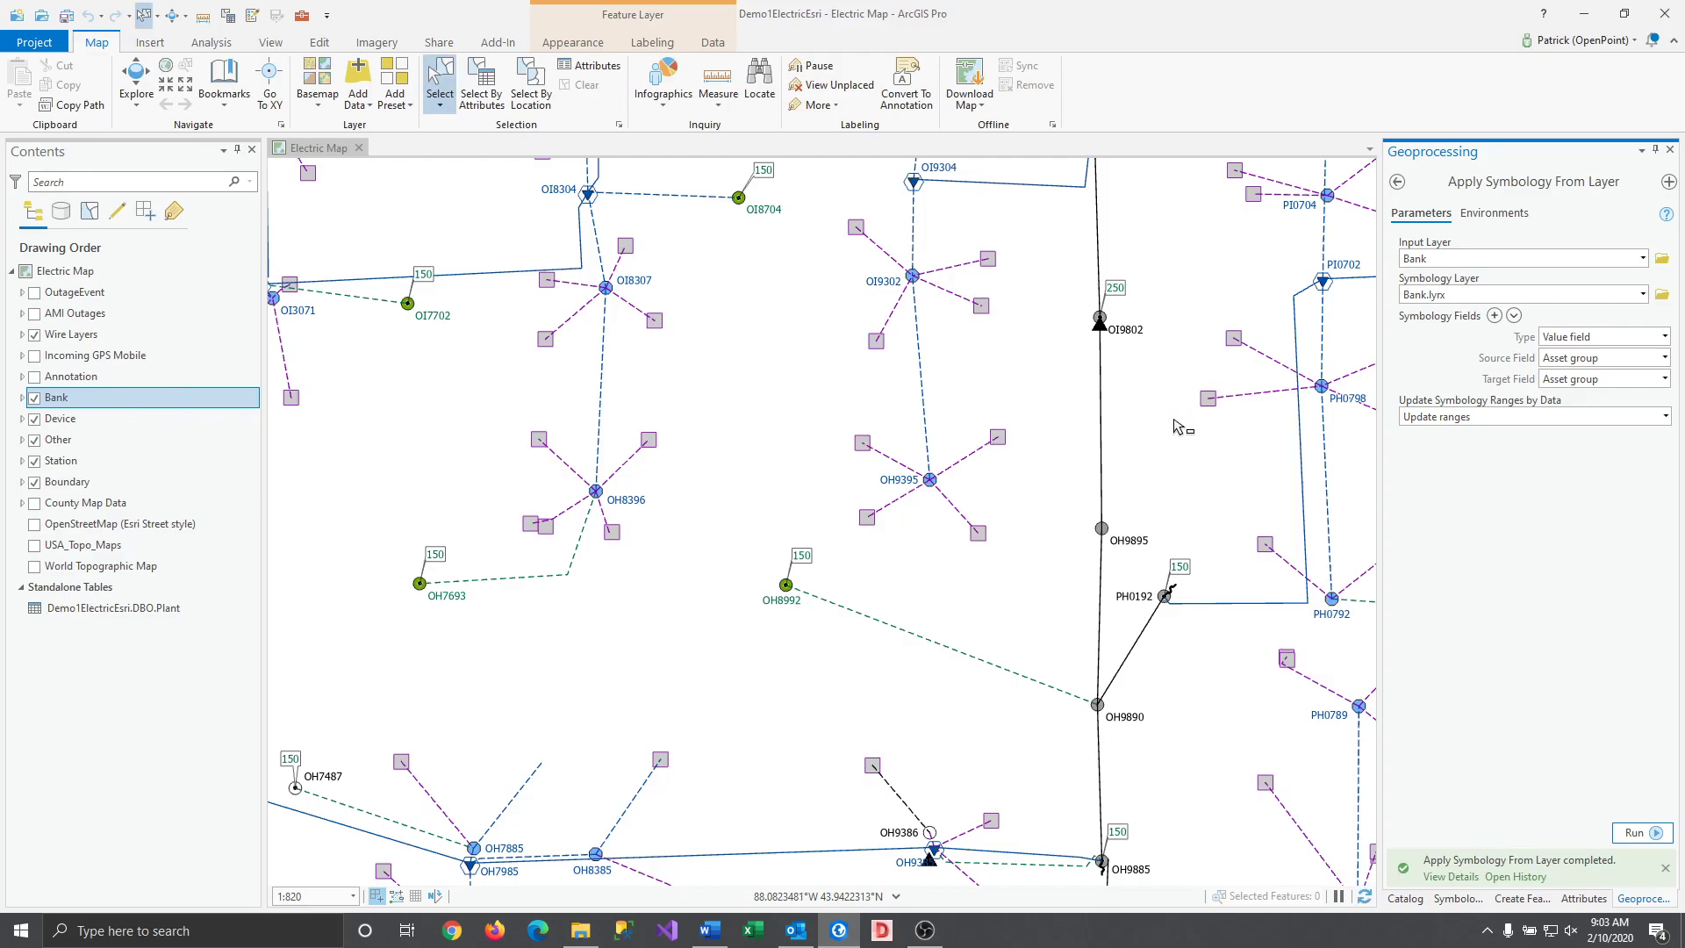